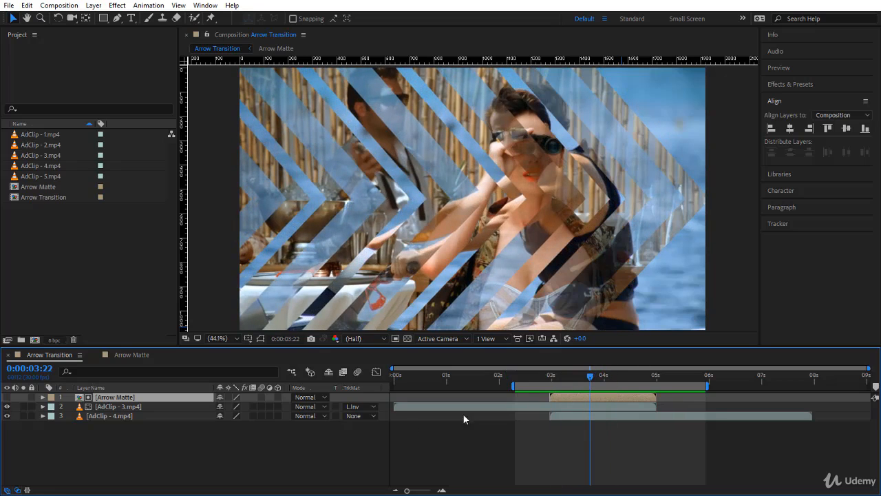
{"action": "mouse_move", "coordinate": [344, 181]}
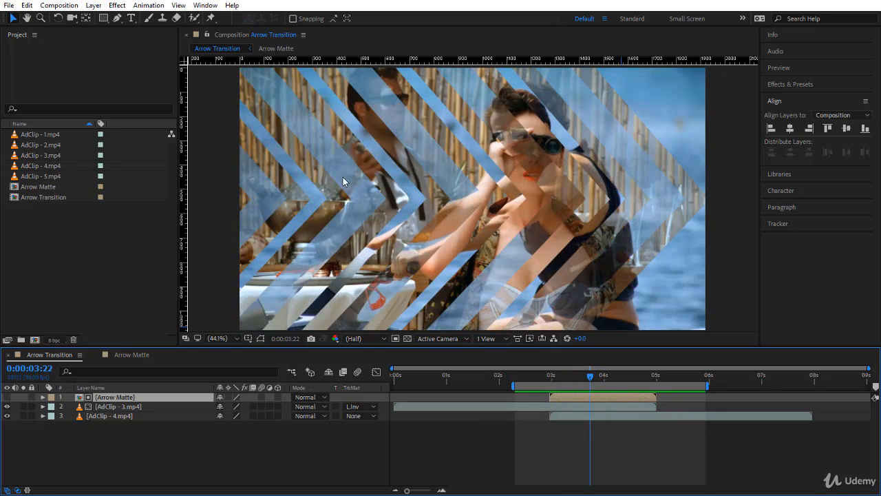
- Flip between Arrow Transition and Arrow Matte, ending on the Arrow Matte chevron composition
{"action": "left_click", "coordinate": [275, 48]}
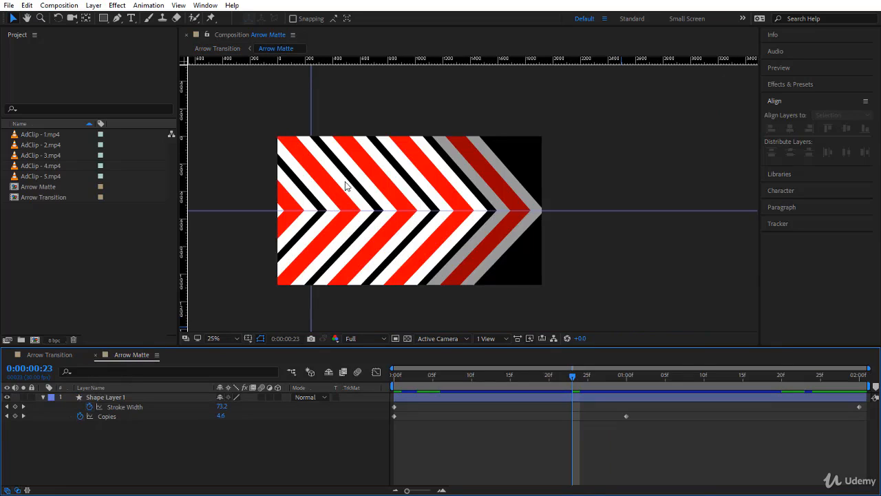
{"action": "left_click", "coordinate": [218, 48]}
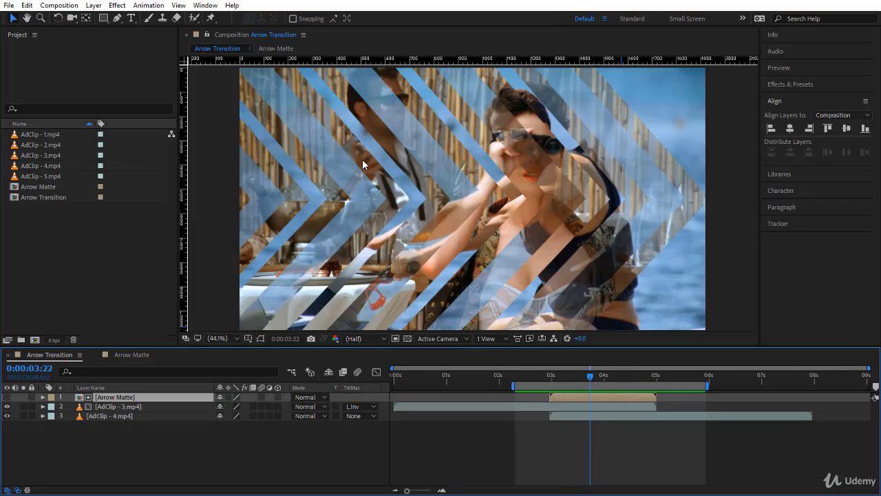
{"action": "mouse_move", "coordinate": [306, 131]}
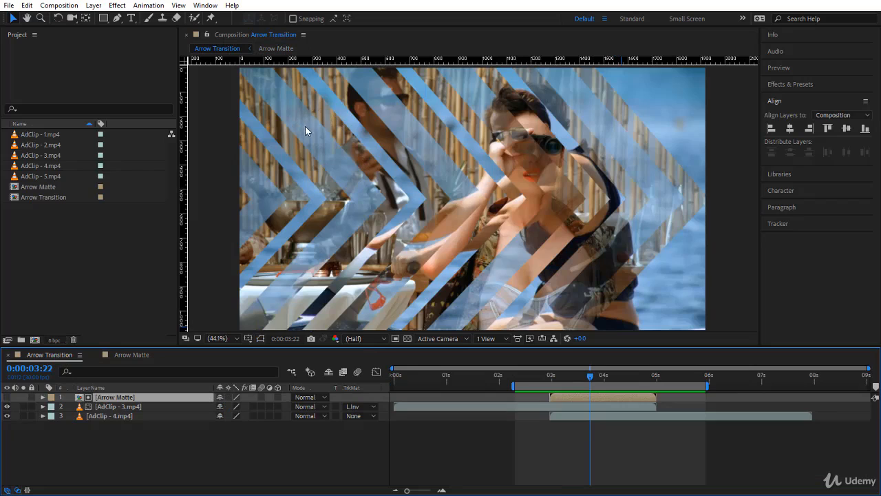
{"action": "mouse_move", "coordinate": [121, 366]}
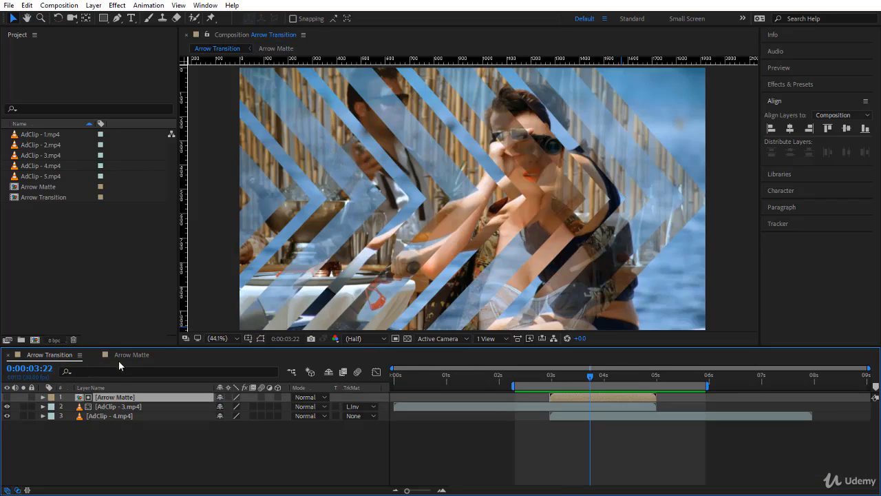
{"action": "left_click", "coordinate": [275, 48]}
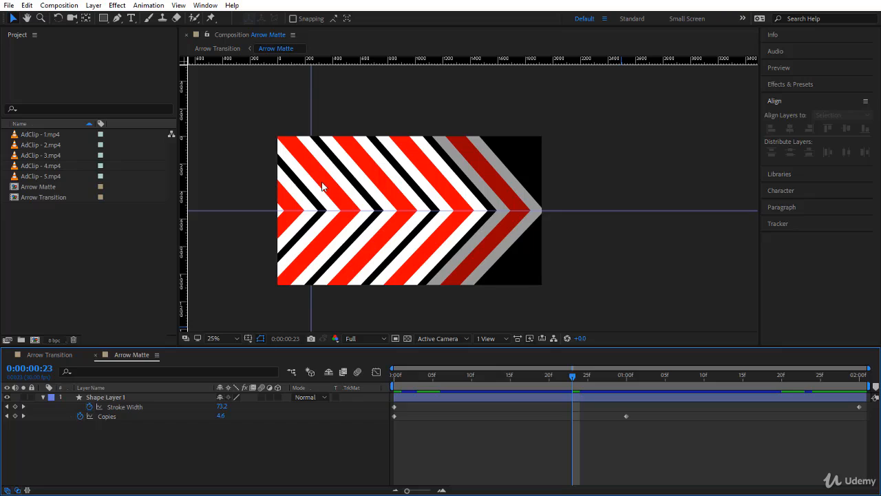
{"action": "mouse_move", "coordinate": [305, 196]}
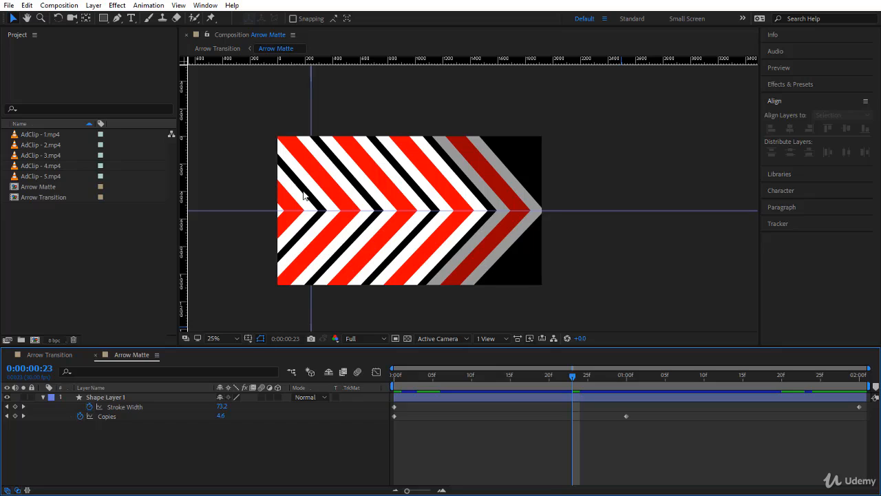
{"action": "mouse_move", "coordinate": [312, 79]}
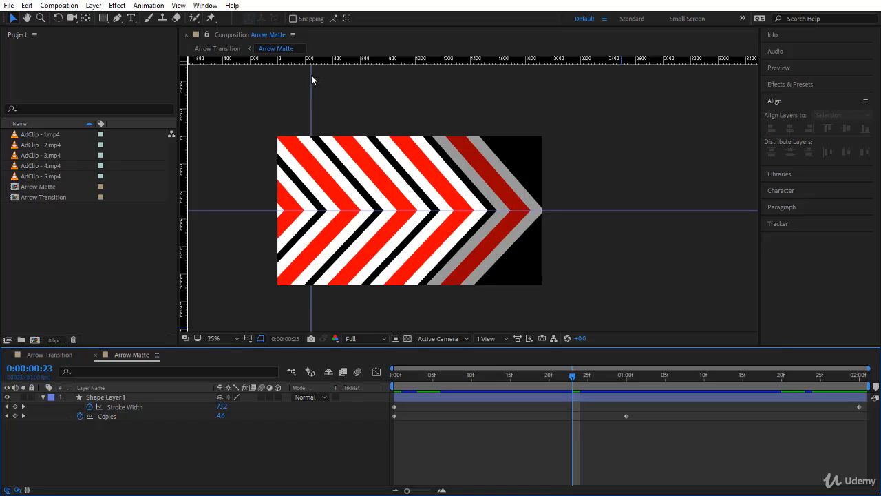
- Select Shape Layer 1 and change its red chevron fill to gray
{"action": "left_click", "coordinate": [105, 397]}
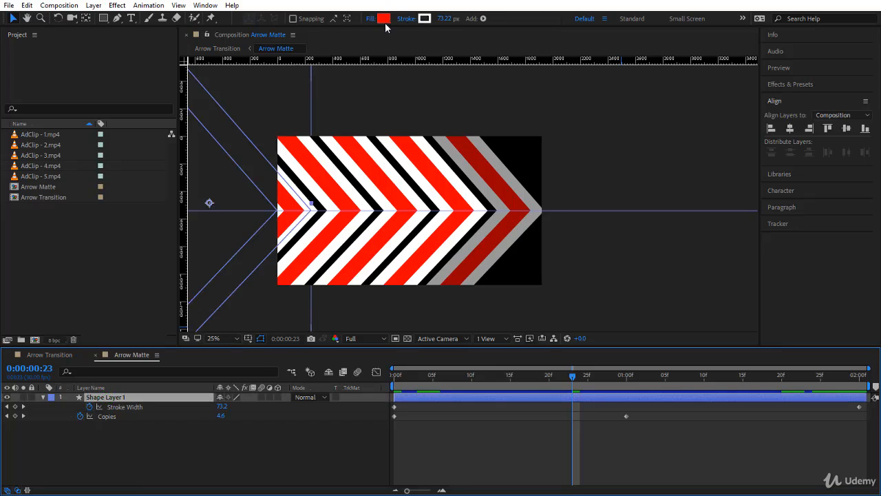
{"action": "left_click", "coordinate": [383, 20]}
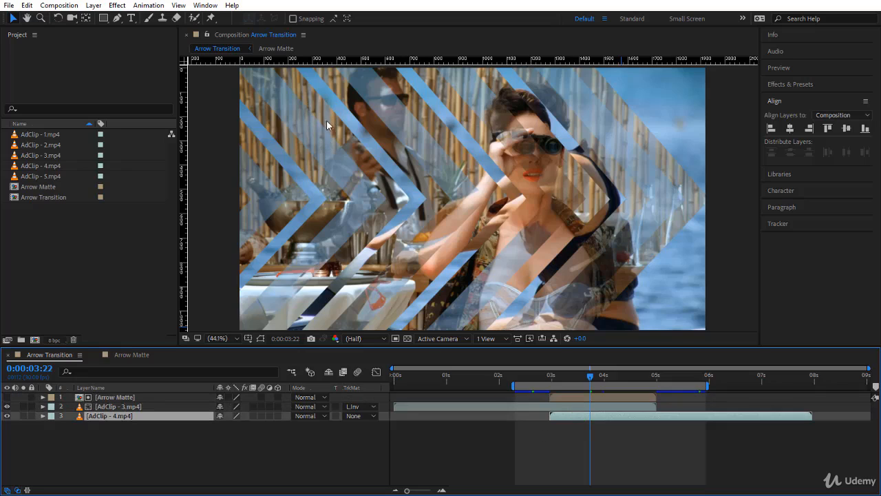
{"action": "left_click", "coordinate": [275, 48]}
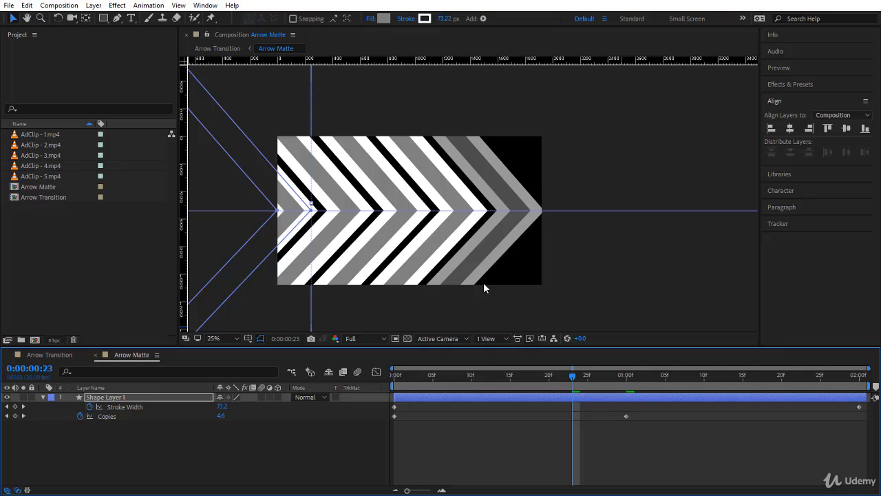
{"action": "mouse_move", "coordinate": [391, 406]}
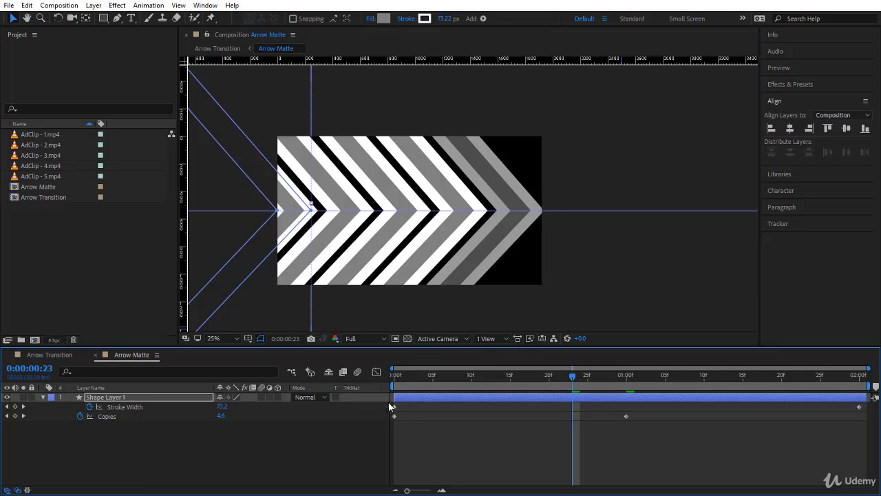
{"action": "mouse_move", "coordinate": [165, 455]}
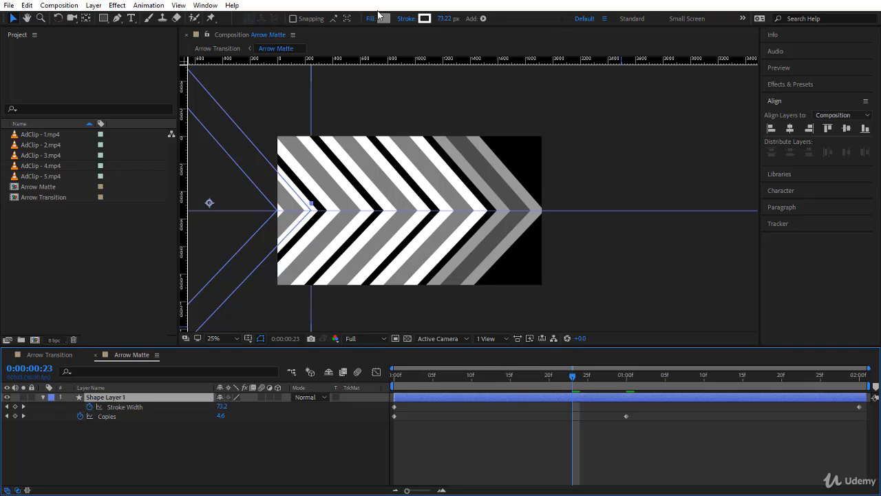
- Recolour the chevron stripes to solid gray bands with thin black gaps
{"action": "left_click", "coordinate": [424, 19]}
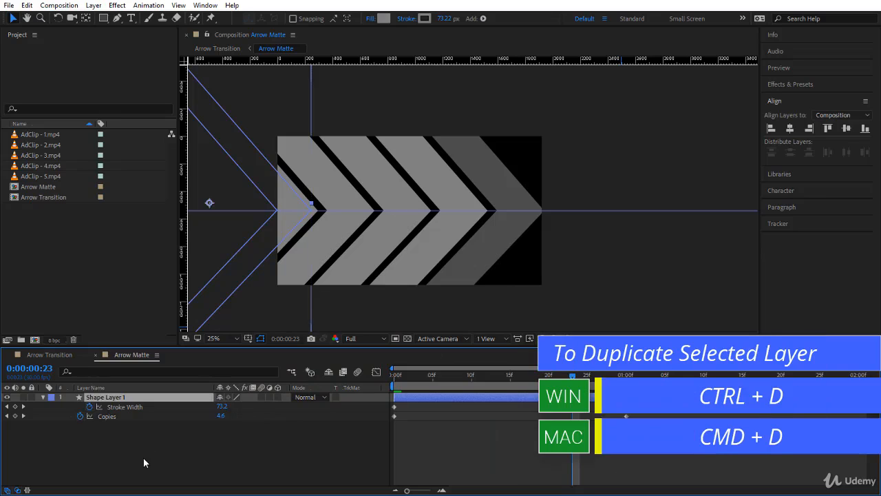
- Duplicate the chevron layer with Ctrl+D and set the copy's stroke and fill to white
{"action": "key", "text": "ctrl+d"}
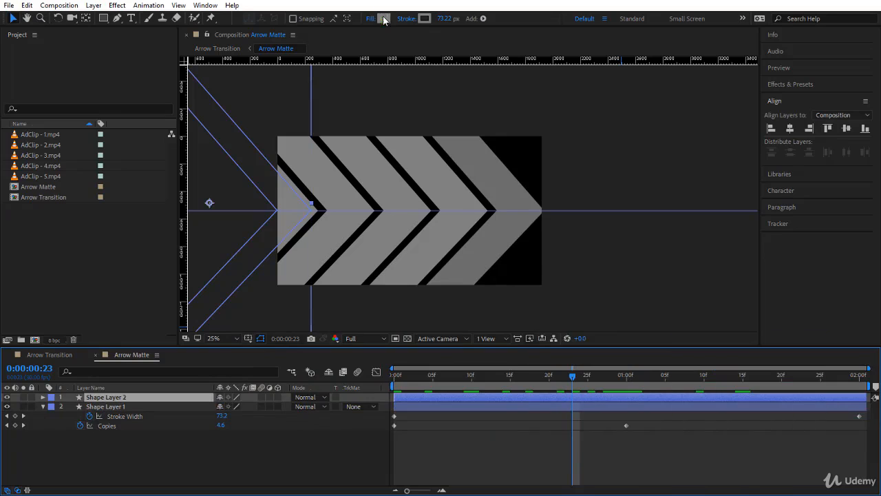
{"action": "left_click", "coordinate": [383, 19]}
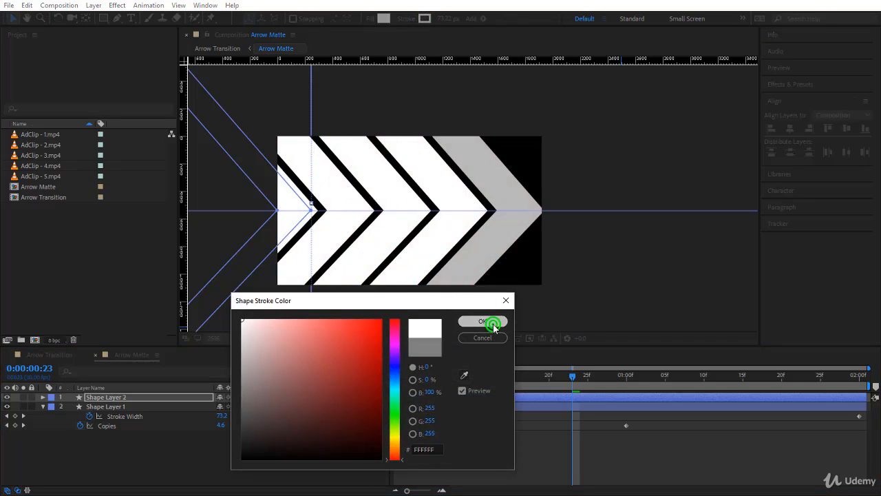
{"action": "left_click", "coordinate": [482, 322]}
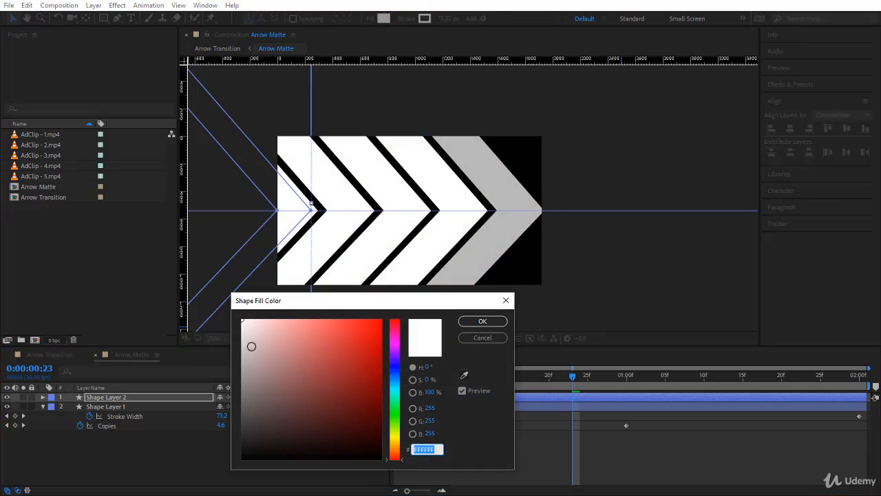
{"action": "left_click_drag", "start_coordinate": [250, 347], "coordinate": [240, 335]}
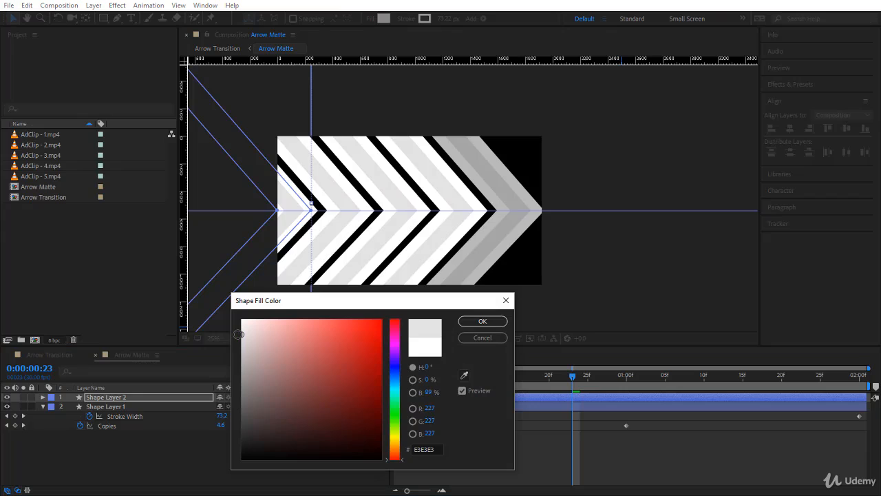
{"action": "left_click_drag", "start_coordinate": [237, 334], "coordinate": [243, 319]}
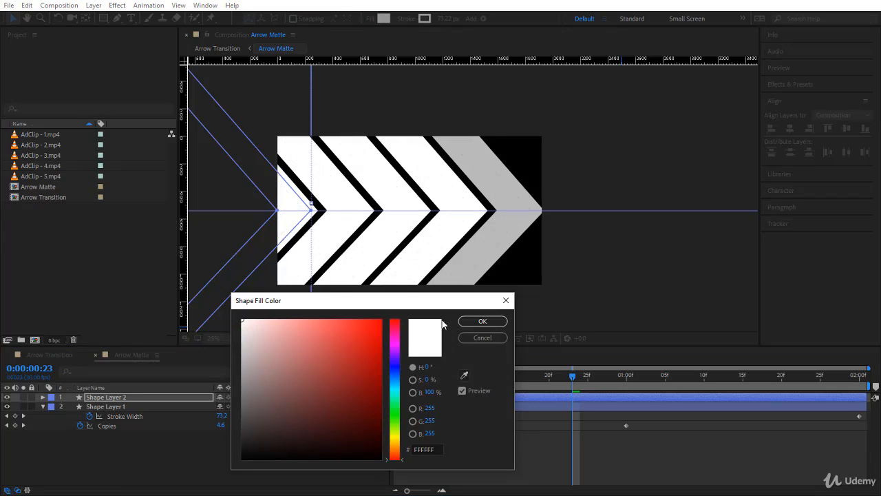
{"action": "left_click", "coordinate": [482, 321]}
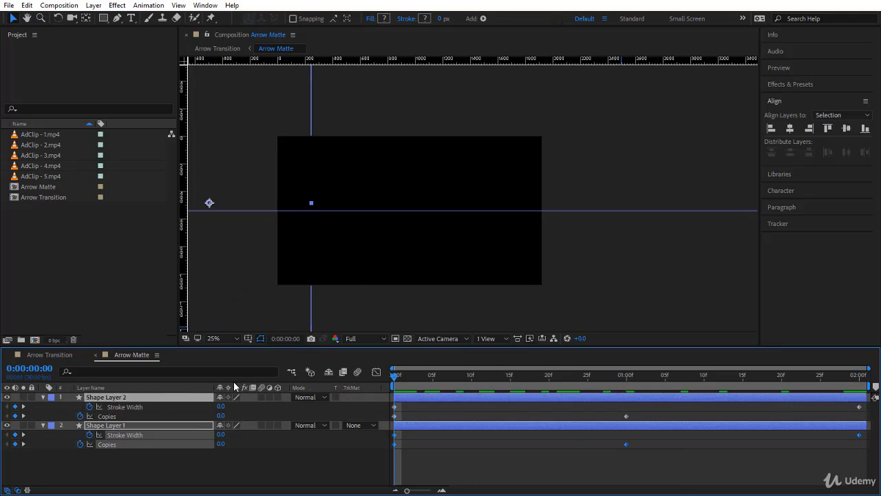
{"action": "mouse_move", "coordinate": [840, 466]}
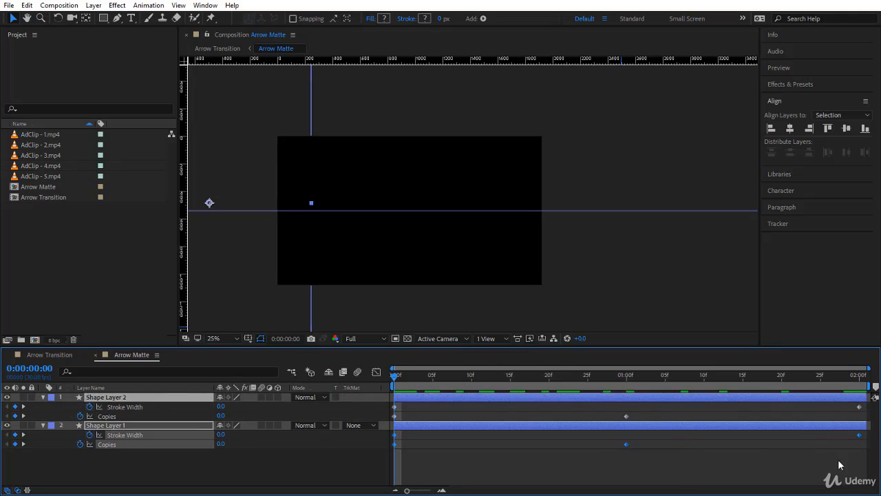
- Shift Shape Layer 2 later in the timeline, then return to Arrow Transition
{"action": "left_click_drag", "start_coordinate": [689, 407], "coordinate": [856, 455]}
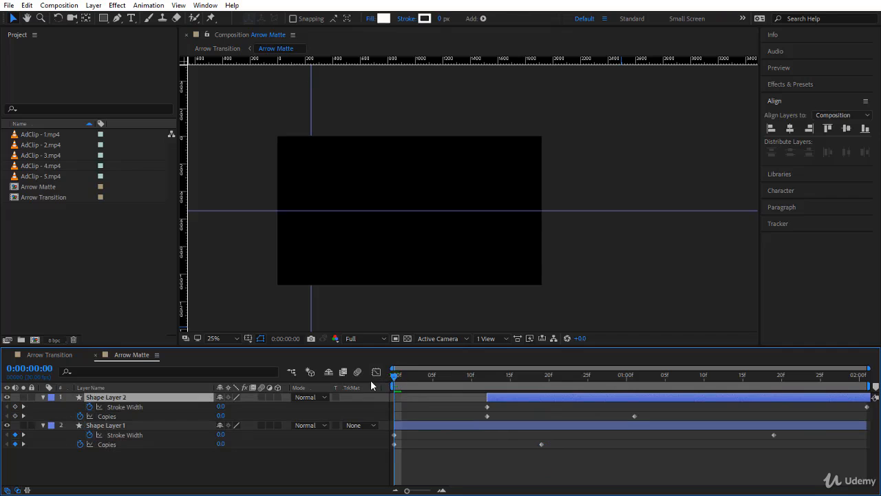
{"action": "left_click", "coordinate": [604, 374]}
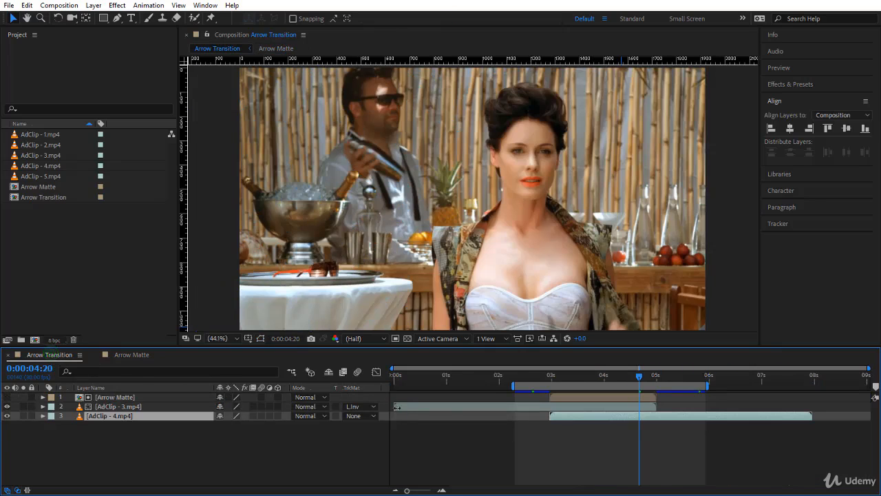
{"action": "left_click", "coordinate": [516, 374]}
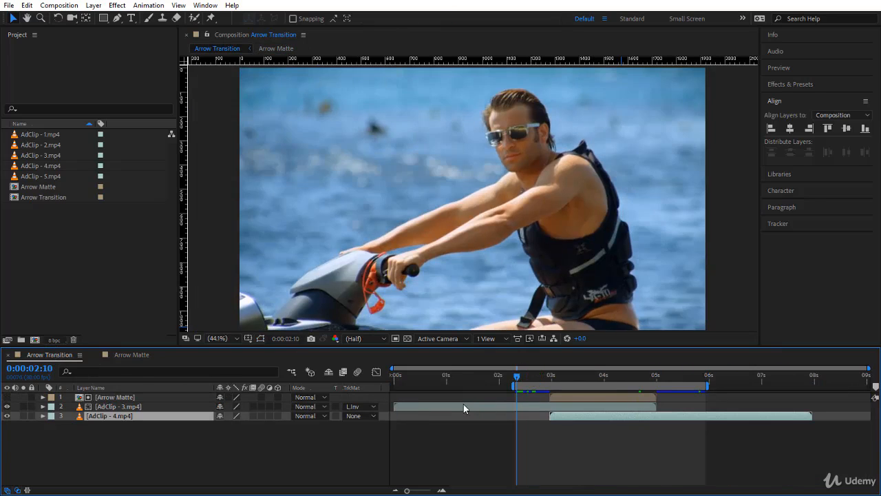
{"action": "left_click", "coordinate": [518, 376]}
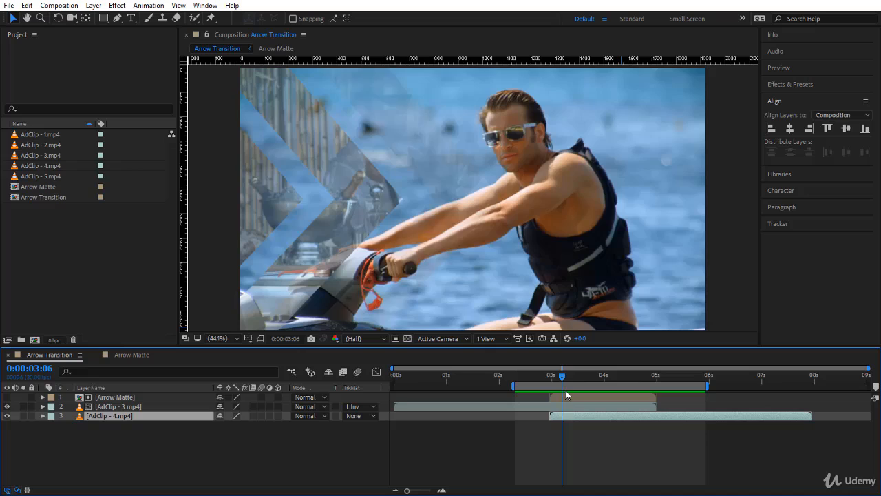
{"action": "left_click_drag", "start_coordinate": [561, 374], "coordinate": [581, 374]}
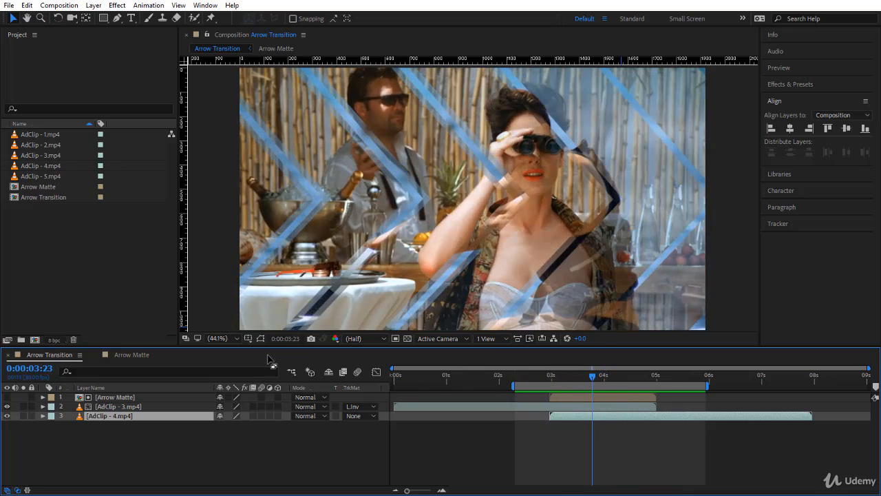
- Give the copied chevron layer in Arrow Matte a new gray-striped fill colour
{"action": "left_click", "coordinate": [275, 48]}
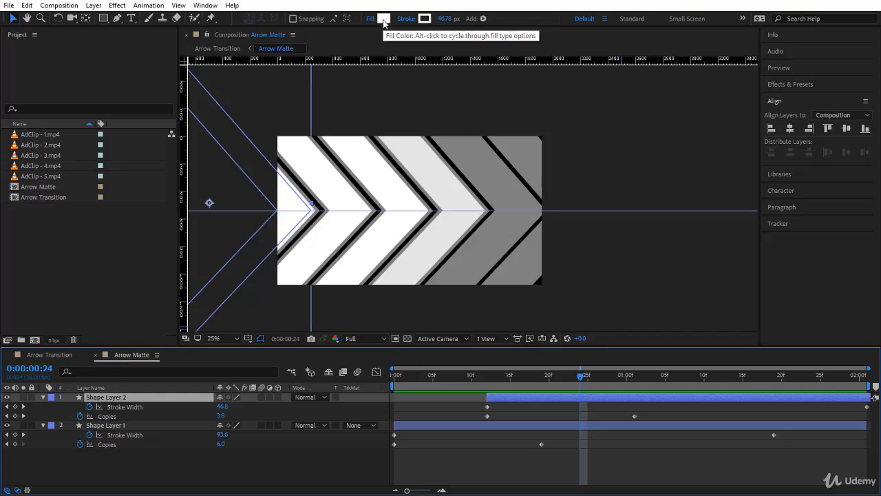
{"action": "left_click", "coordinate": [383, 19]}
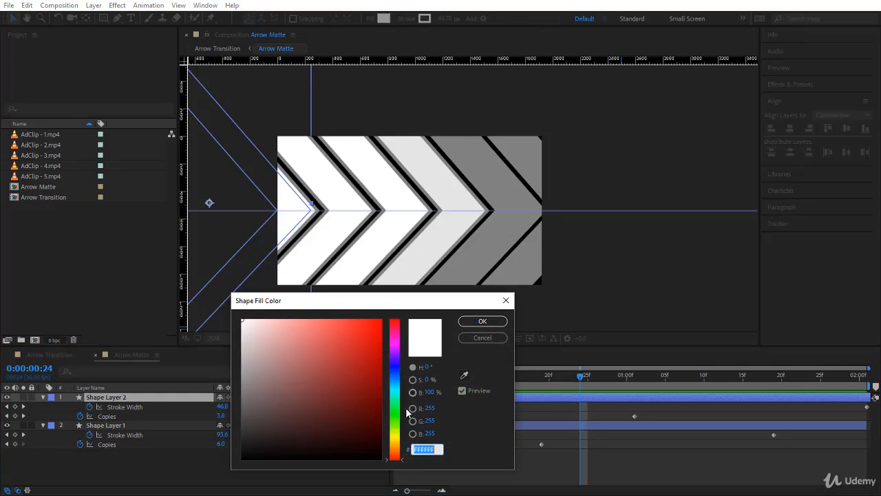
{"action": "left_click", "coordinate": [241, 350]}
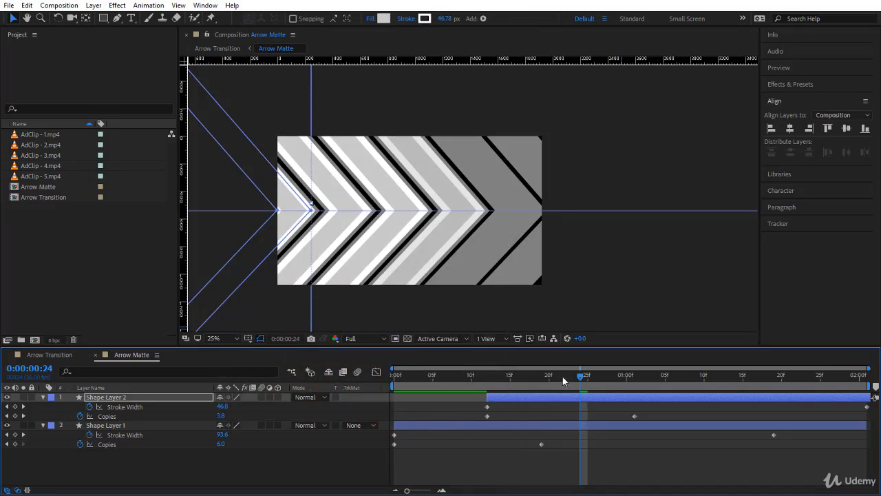
- Preview the double-arrow wipe ending on the second clip in Arrow Transition
{"action": "left_click", "coordinate": [217, 48]}
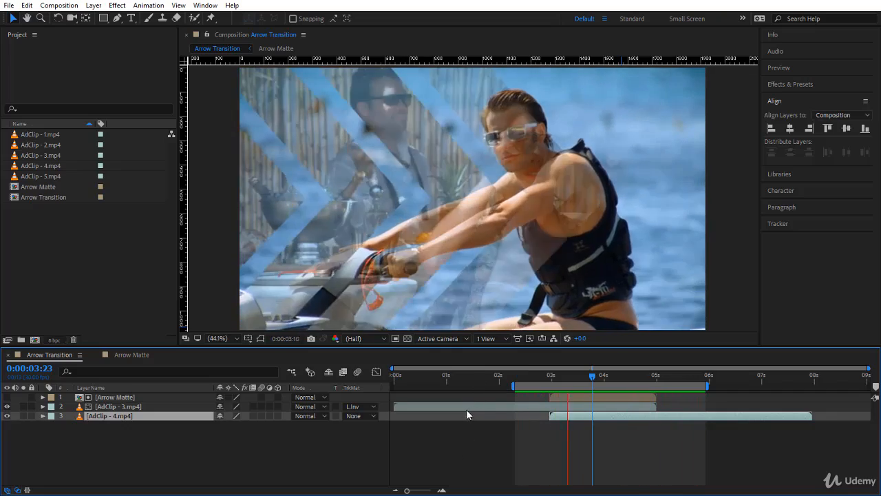
{"action": "left_click", "coordinate": [672, 375]}
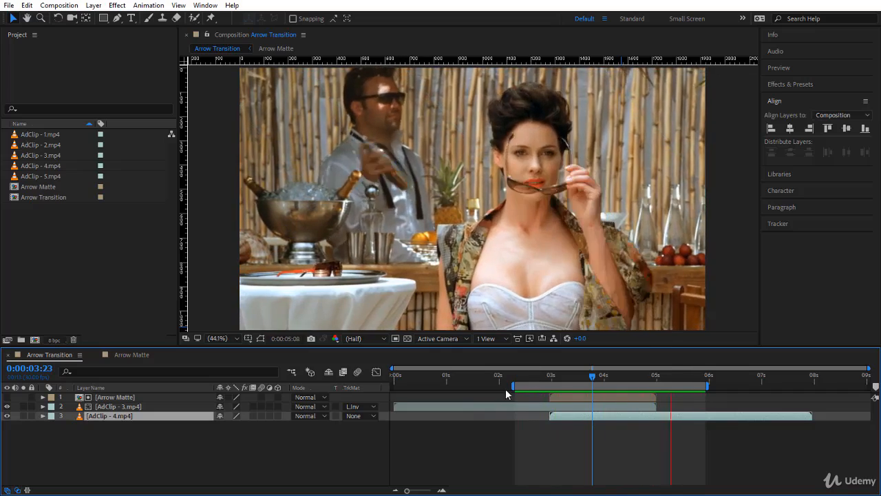